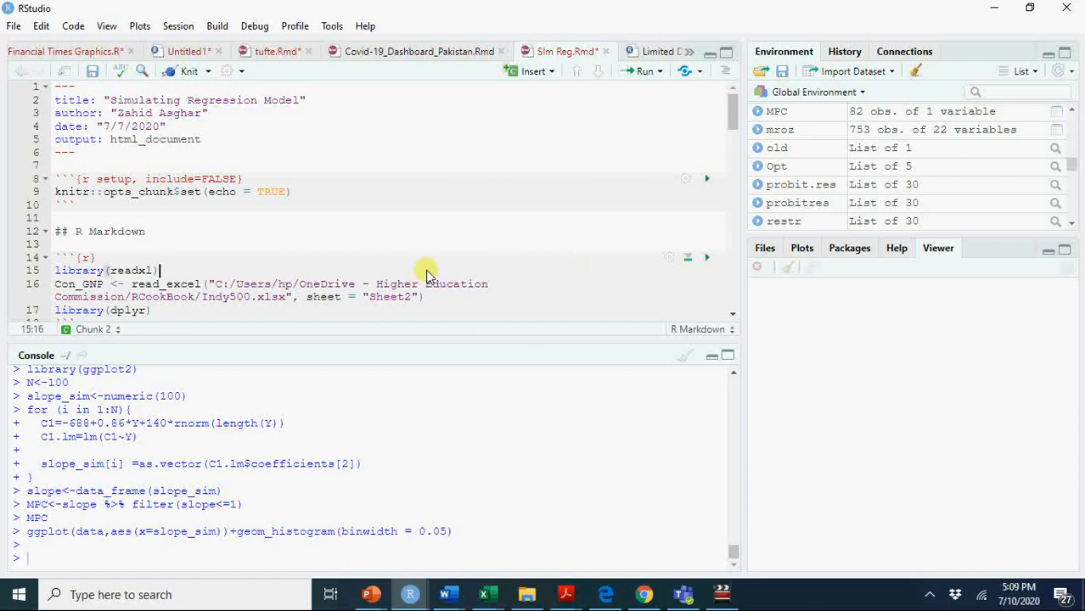
Step: Run the readxl chunk to load the Indy500 spreadsheet as Con_GNP
{"action": "key", "text": "Return"}
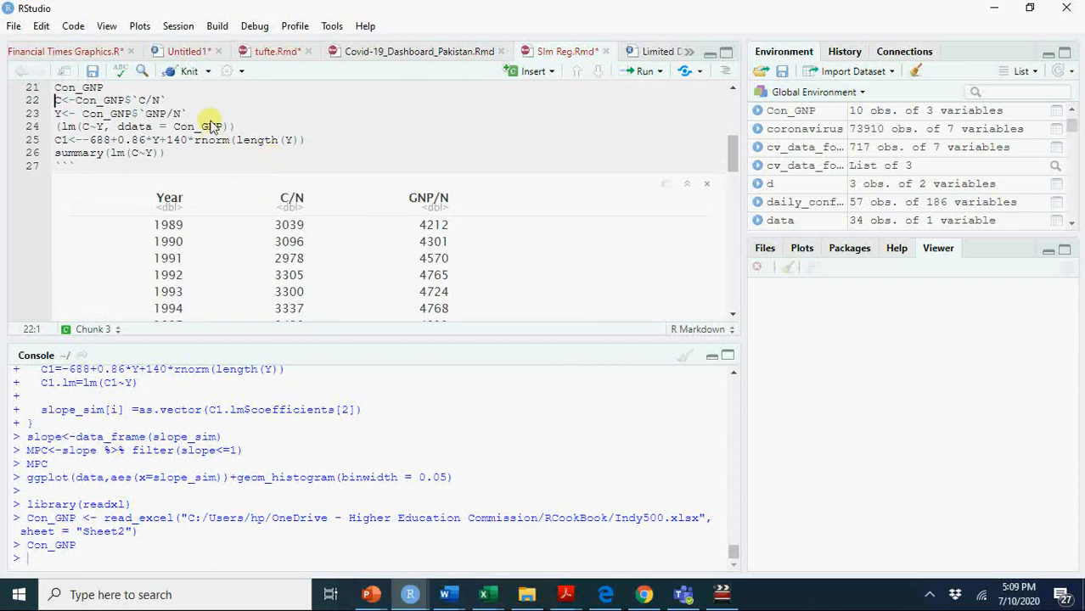
{"action": "mouse_move", "coordinate": [197, 153]}
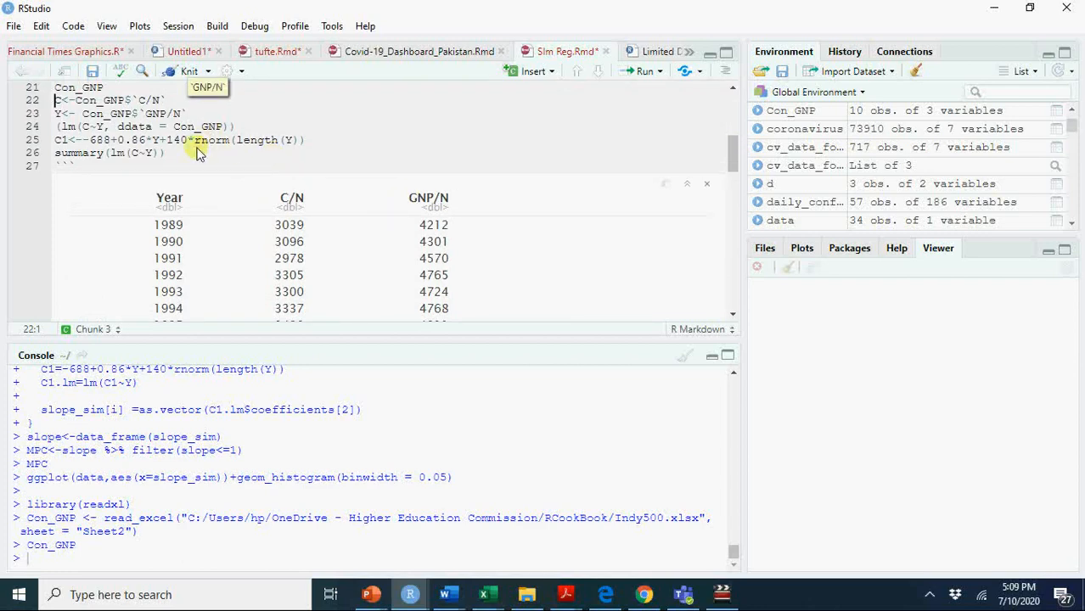
Step: Run the C-on-Y regression chunk and select the 0.8587 slope estimate in its summary
{"action": "left_click", "coordinate": [195, 157]}
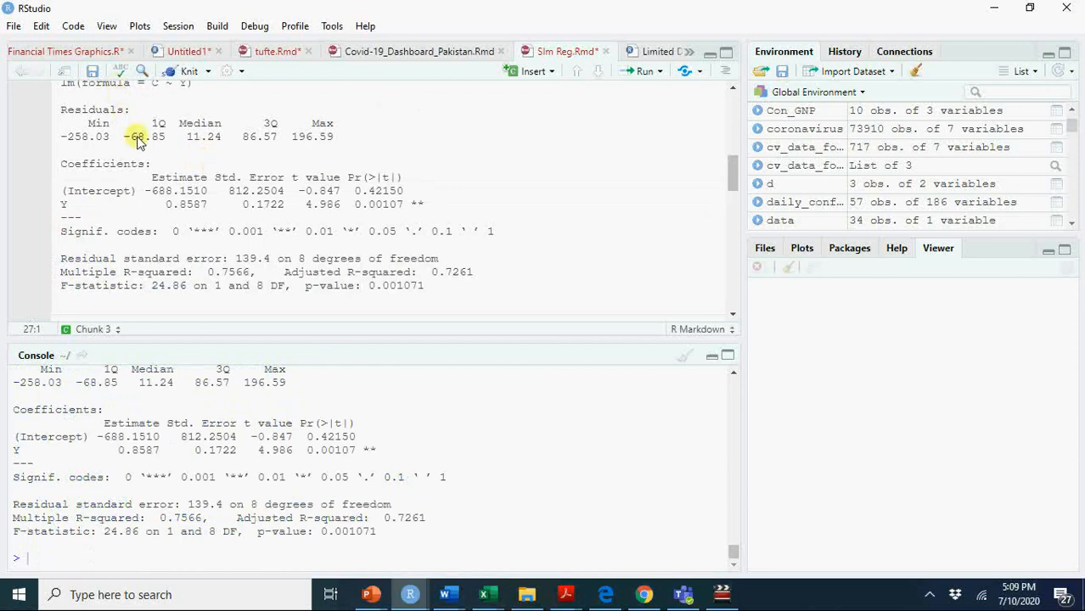
{"action": "double_click", "coordinate": [157, 191]}
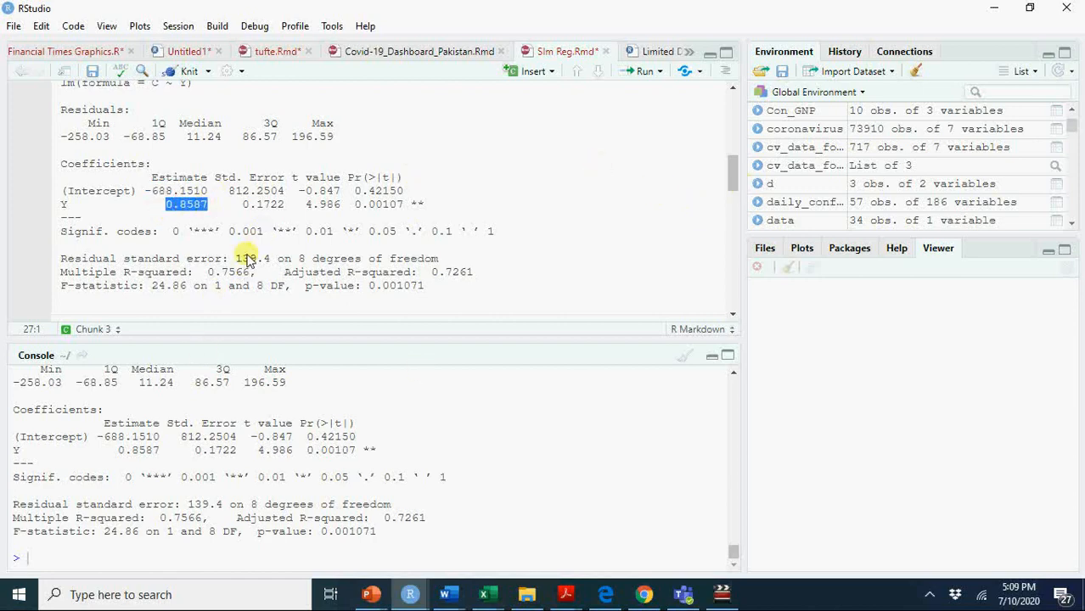
{"action": "double_click", "coordinate": [252, 258]}
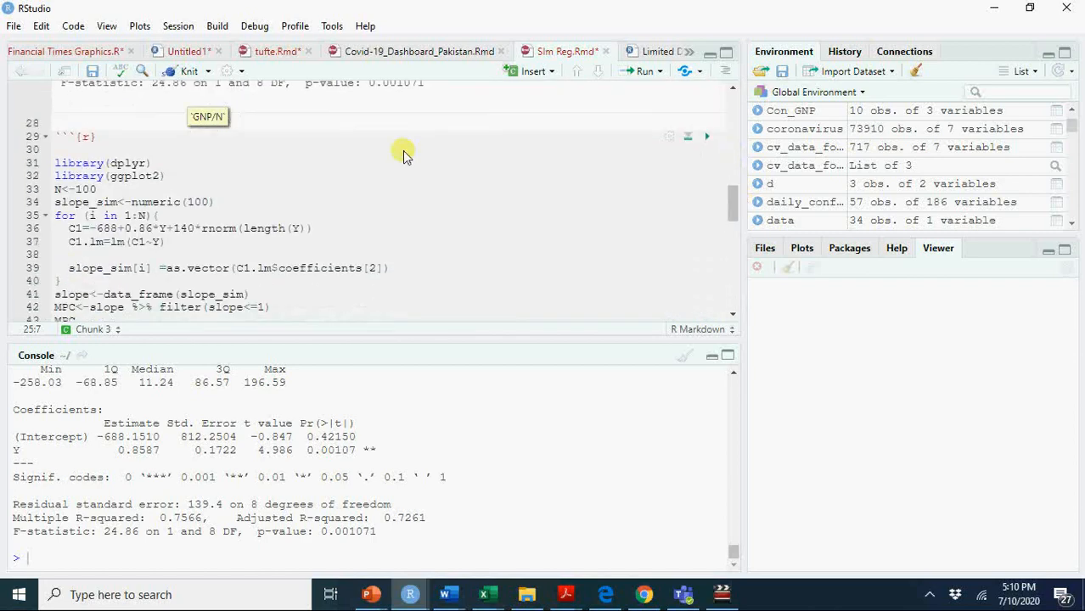
{"action": "mouse_move", "coordinate": [178, 153]}
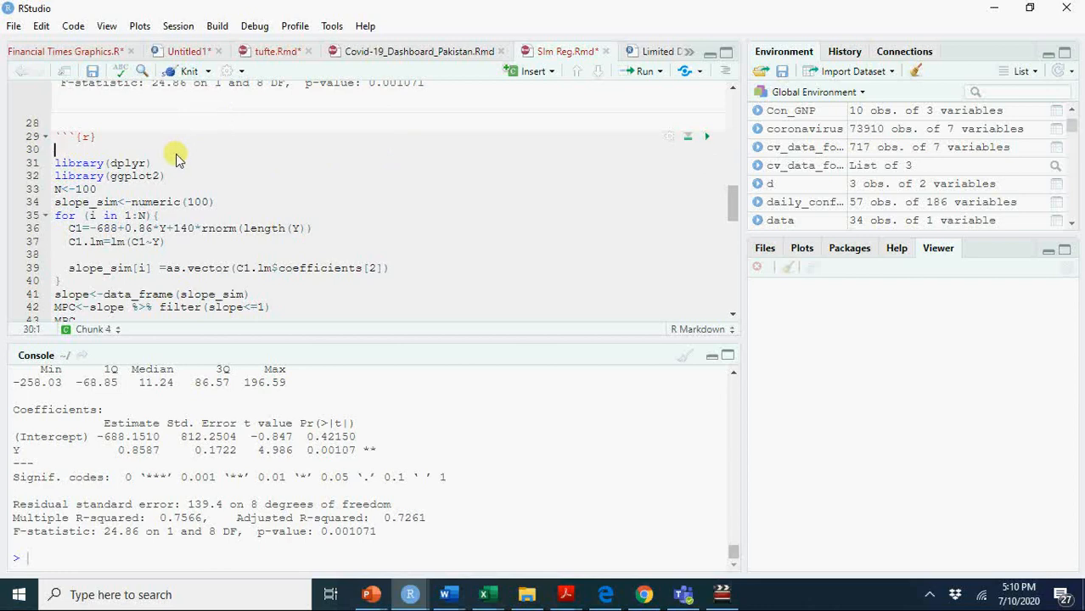
Step: Add set.seed(123) at the top of the simulation chunk
{"action": "type", "text": "set.seed("}
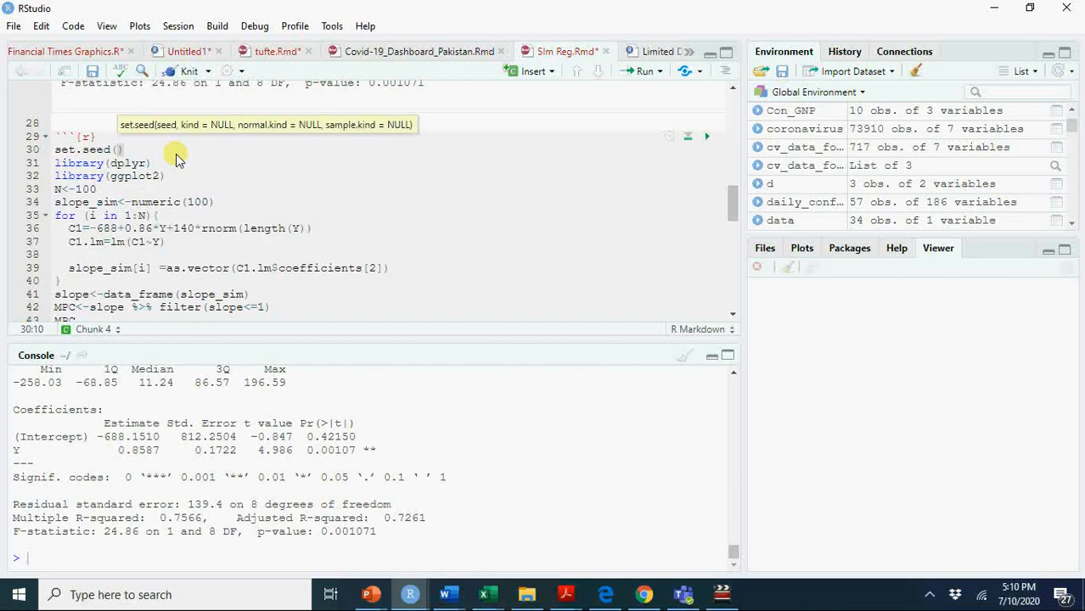
{"action": "type", "text": "123"}
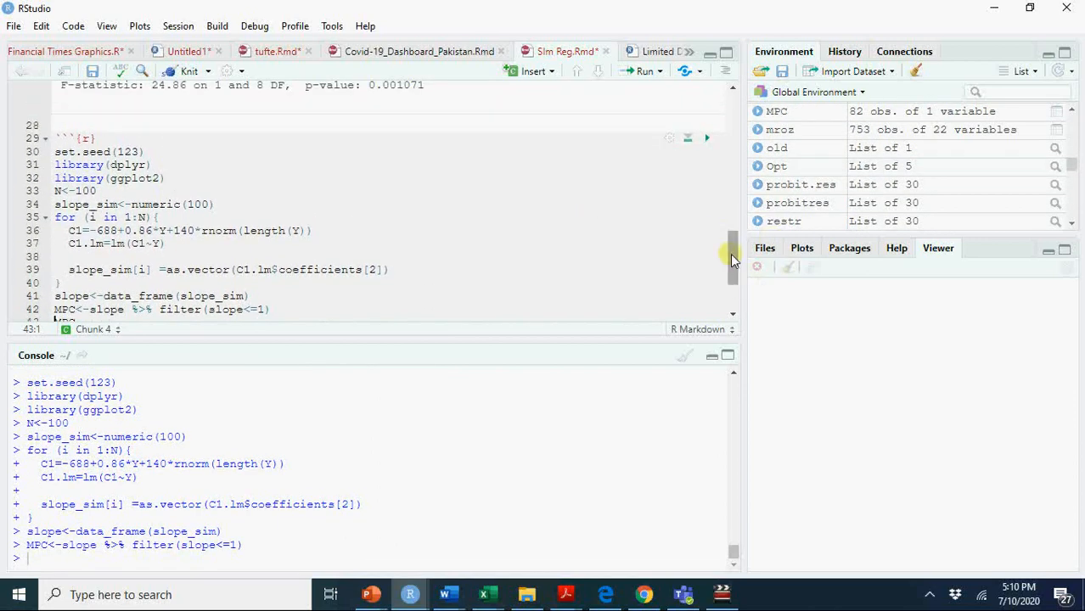
Step: Scroll down to view the inline slope_sim histogram below the MPC output
{"action": "scroll", "scroll_direction": "down", "scroll_amount": 3}
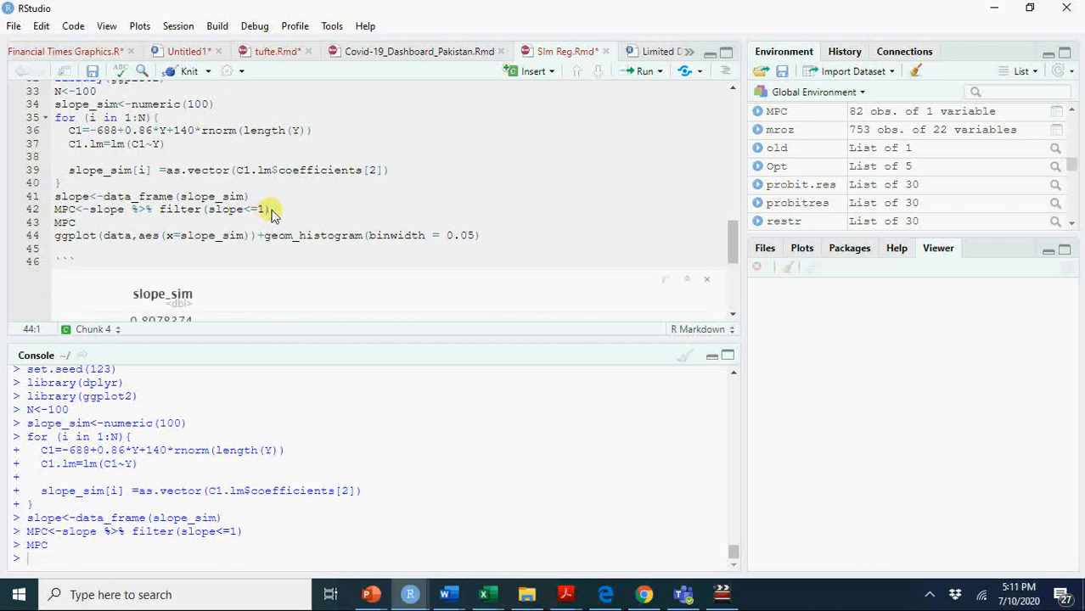
{"action": "scroll", "scroll_direction": "down", "scroll_amount": 3}
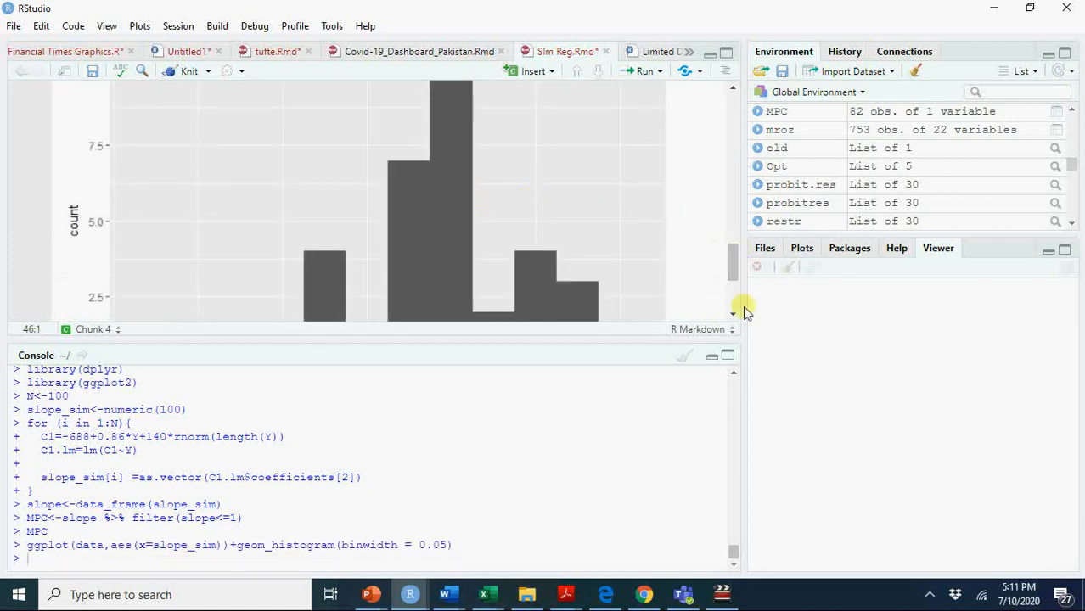
{"action": "scroll", "scroll_direction": "down", "scroll_amount": 3}
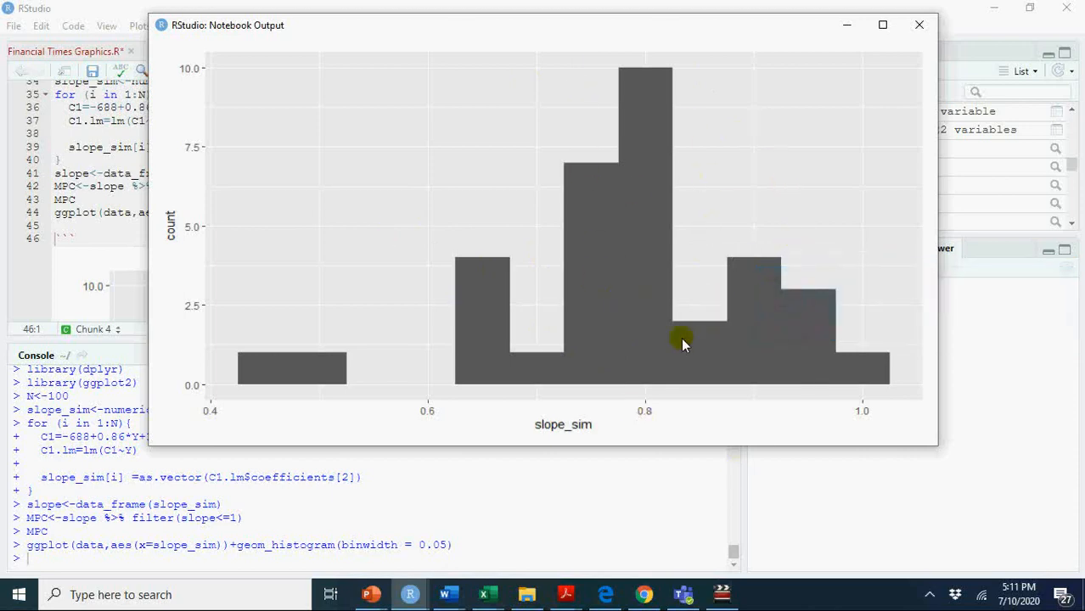
{"action": "mouse_move", "coordinate": [463, 193]}
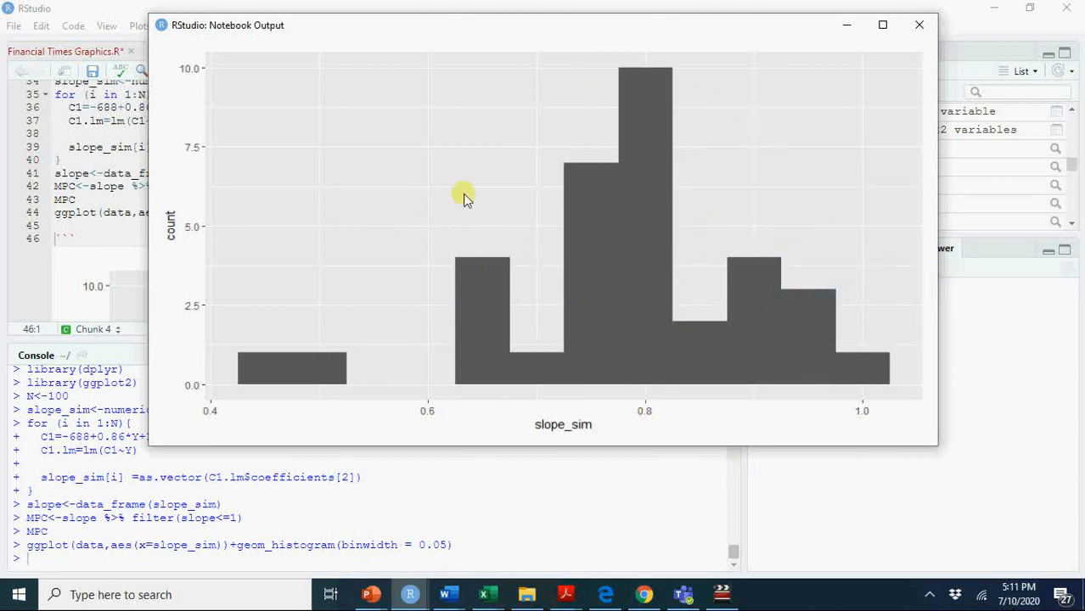